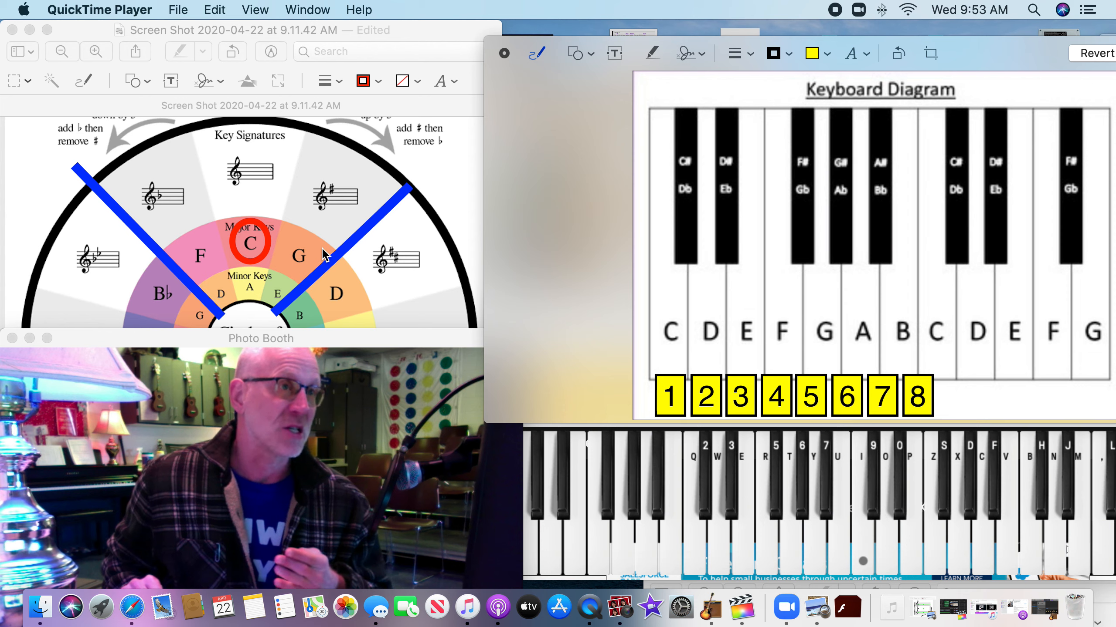
mouse_move(400, 282)
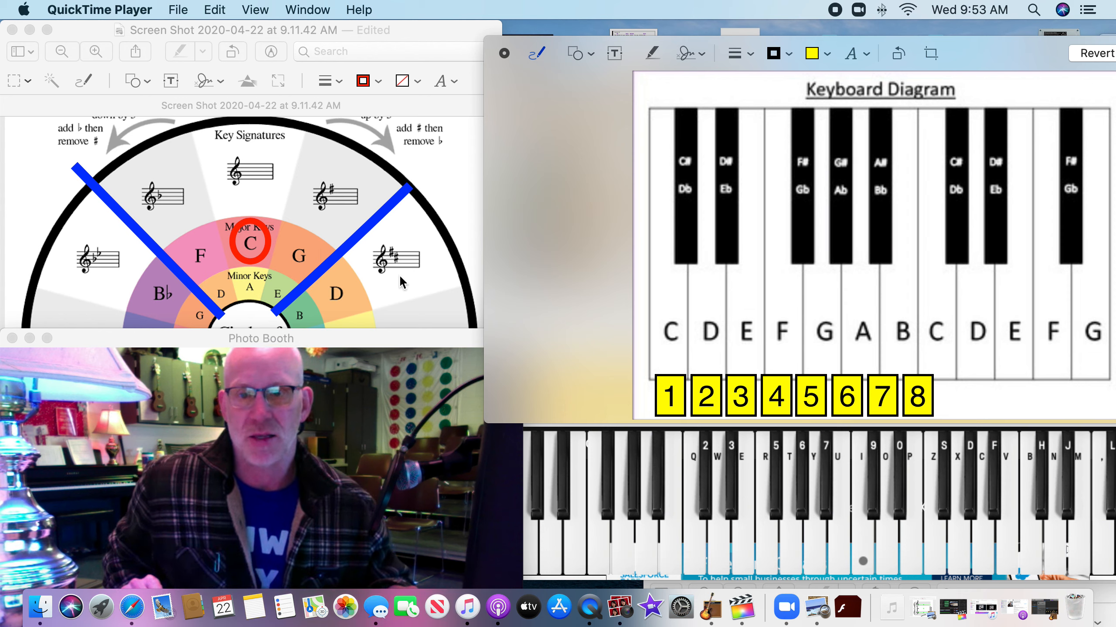
mouse_move(245, 164)
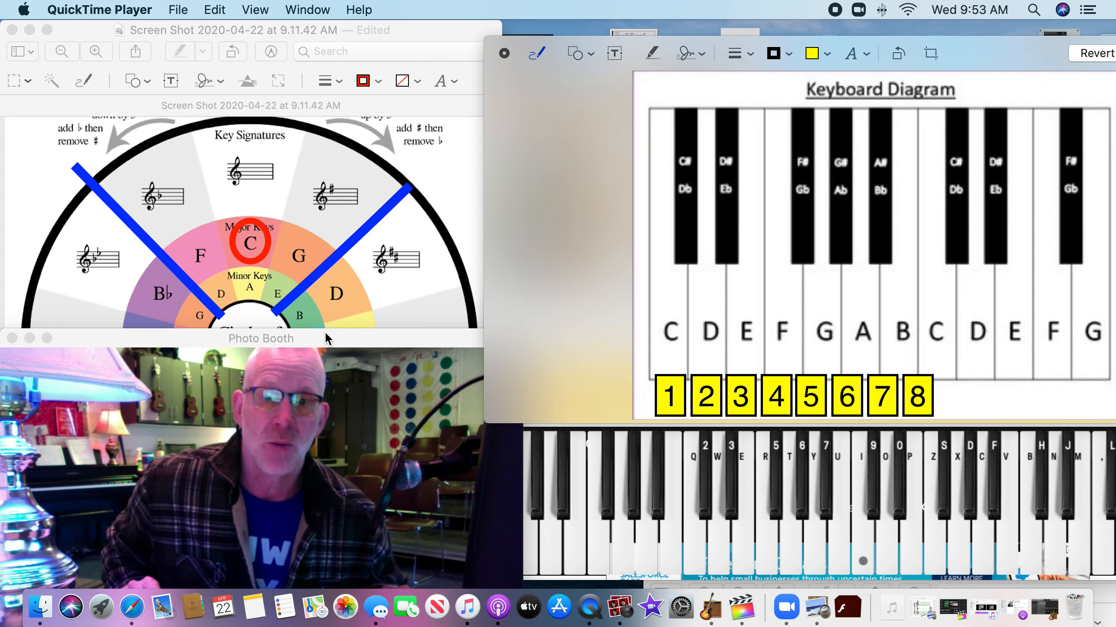
Step: Drag the yellow boxes onto keys C through high C, starting with box 1 on C
click(260, 338)
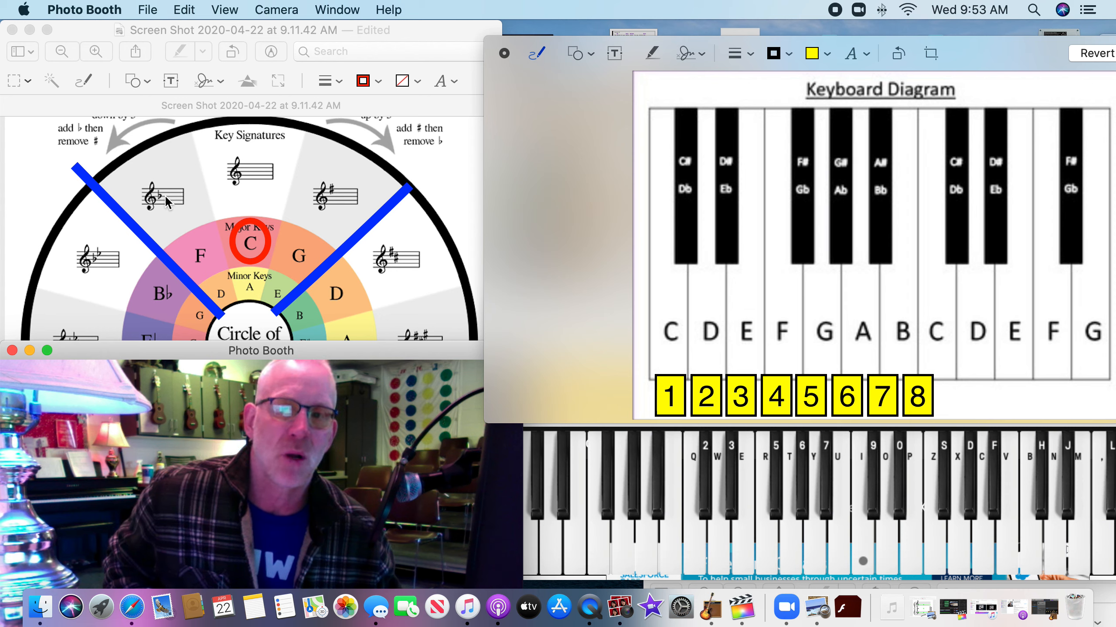
mouse_move(220, 245)
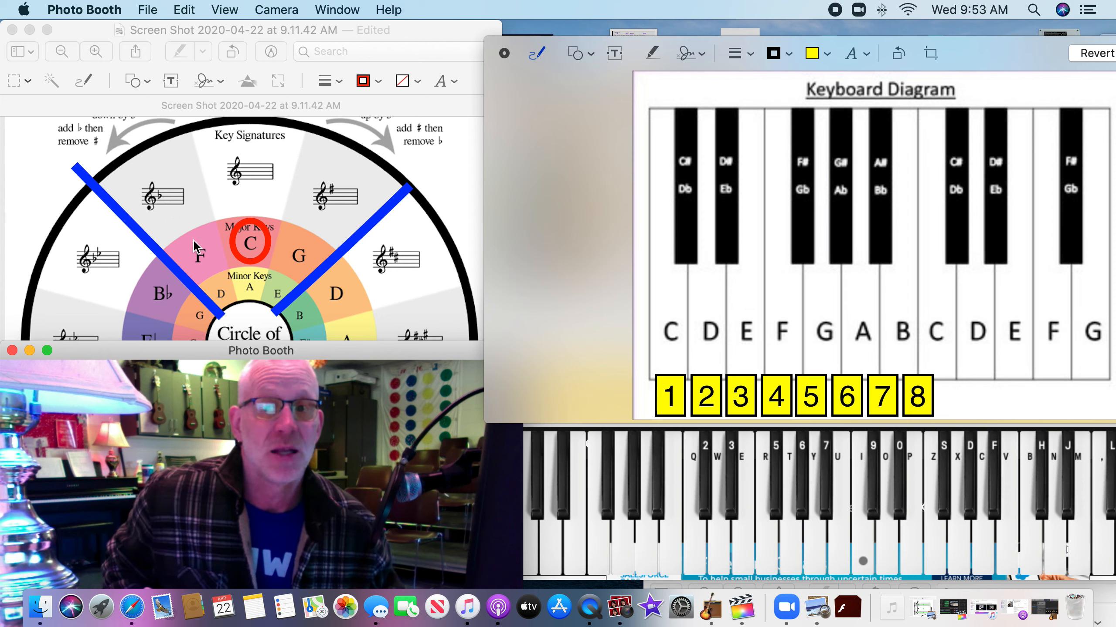
mouse_move(224, 303)
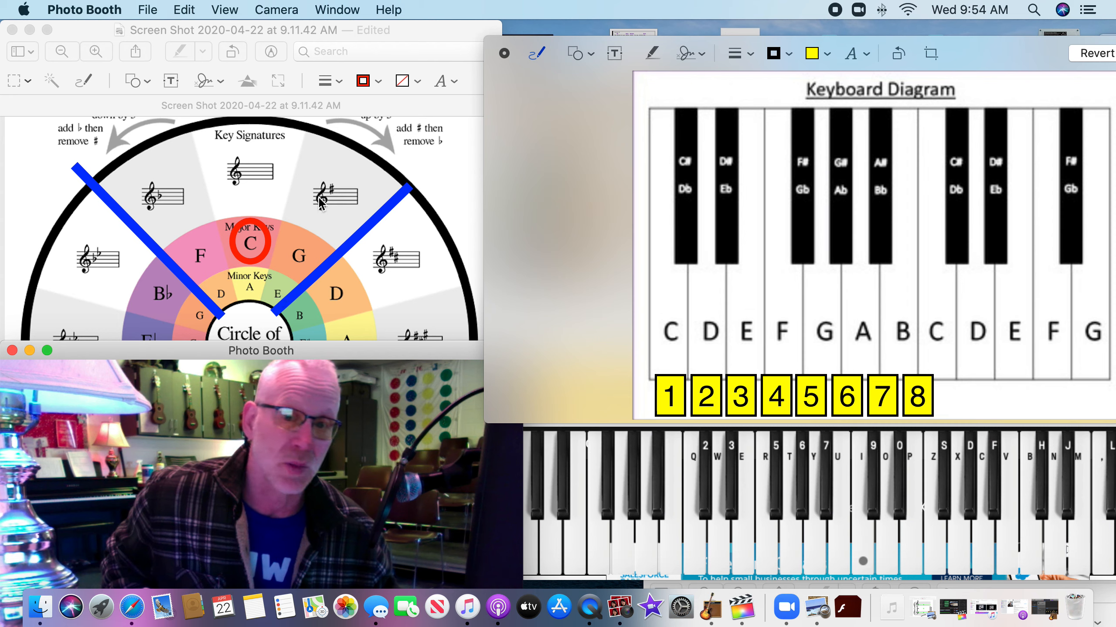
mouse_move(278, 306)
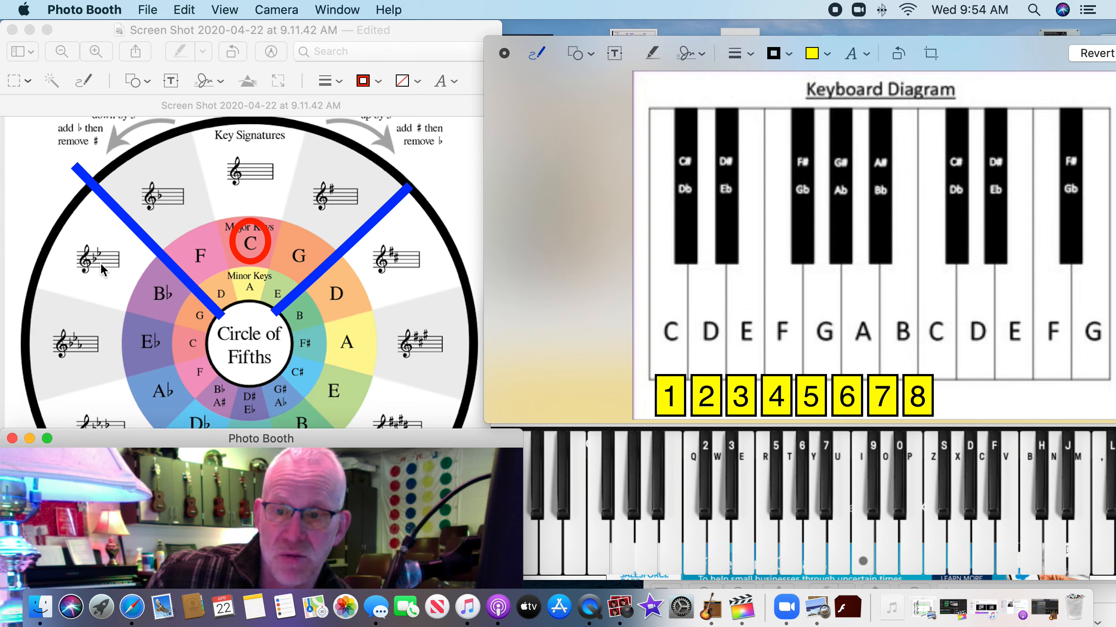
mouse_move(384, 318)
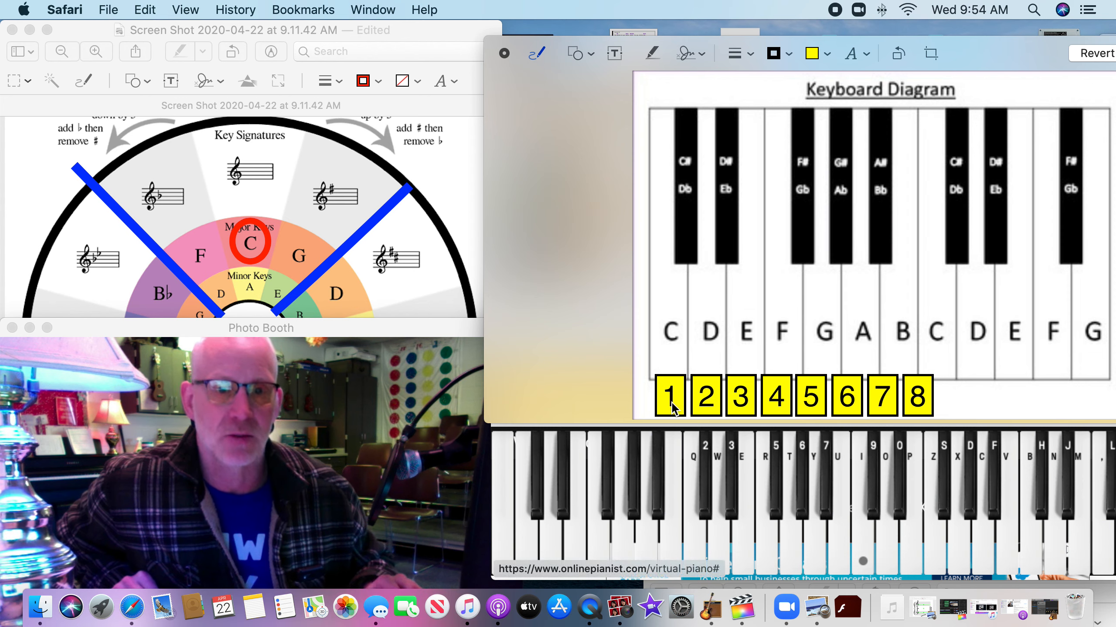
drag(669, 396, 669, 358)
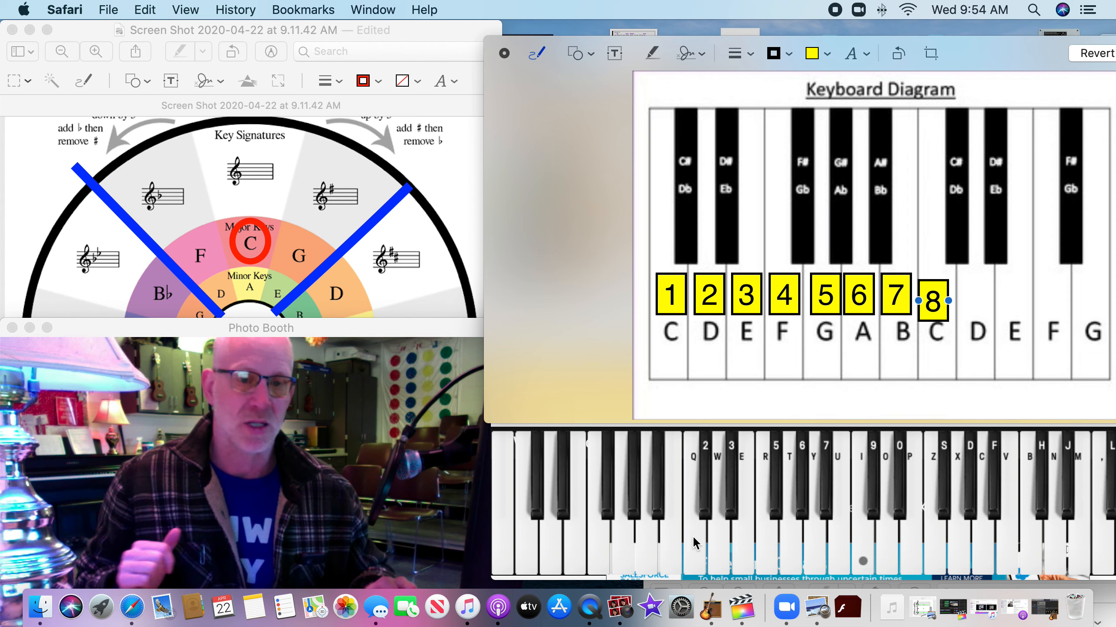
click(741, 505)
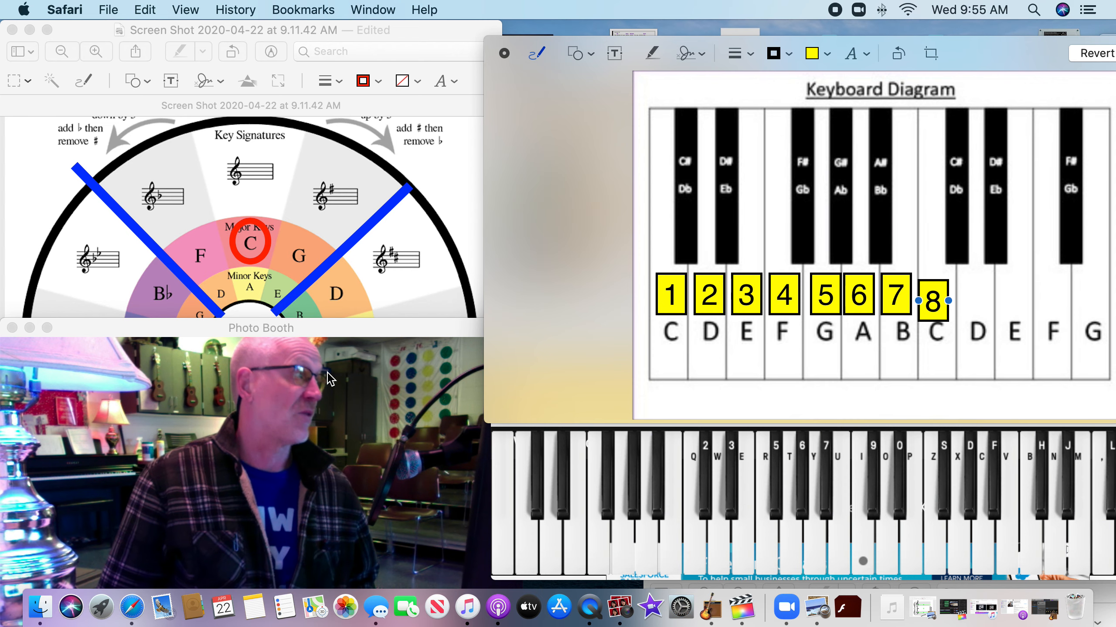
mouse_move(260, 228)
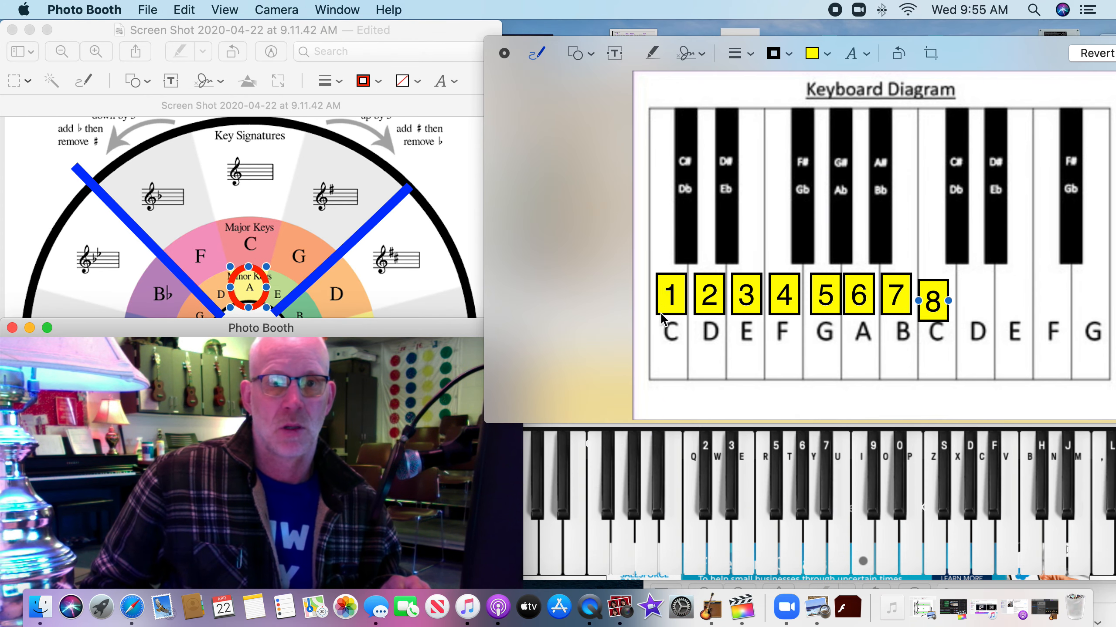
Step: Drag the yellow boxes onto the A minor notes, with box 8 toward high A
drag(672, 295, 859, 358)
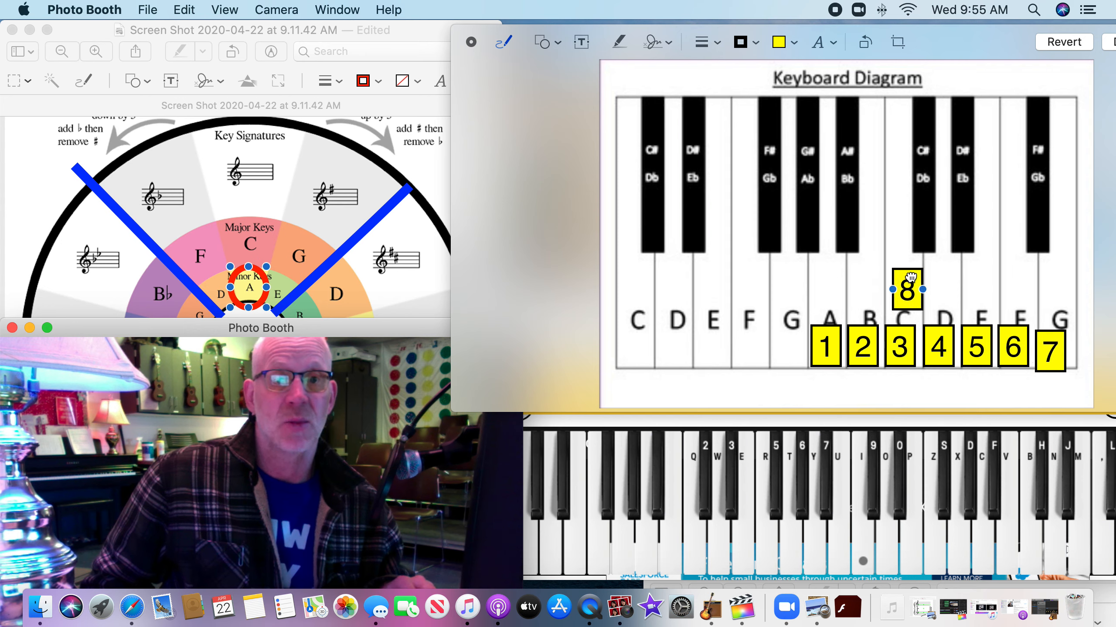
drag(905, 289, 1080, 348)
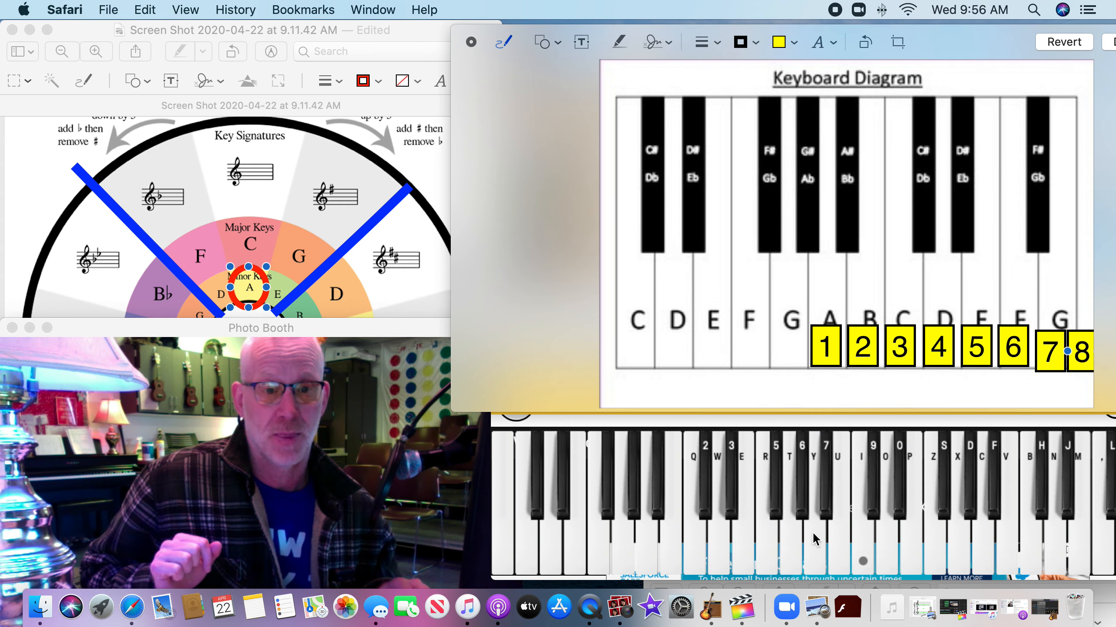
mouse_move(907, 542)
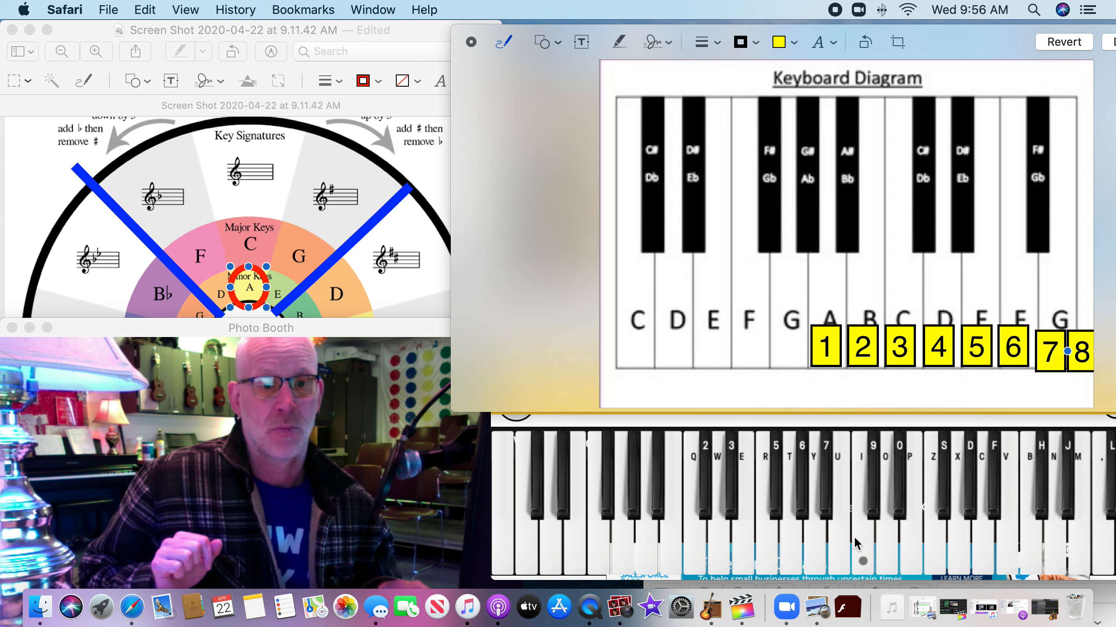
click(811, 498)
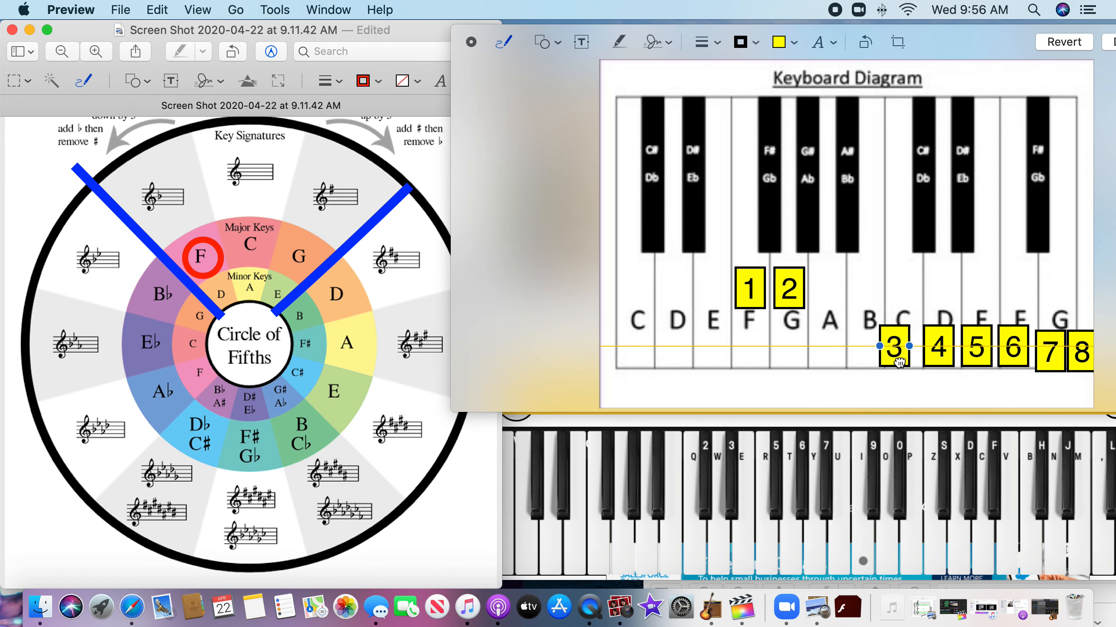
Step: Drag box 3 onto A and box 8 onto high F
drag(894, 347, 829, 289)
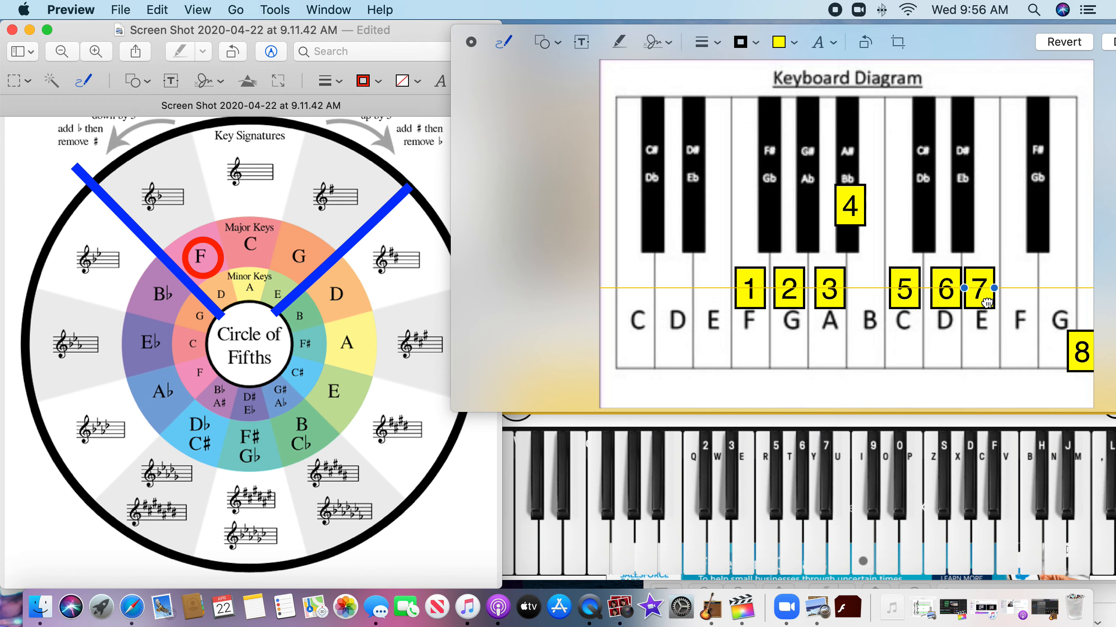
drag(1080, 352, 1019, 288)
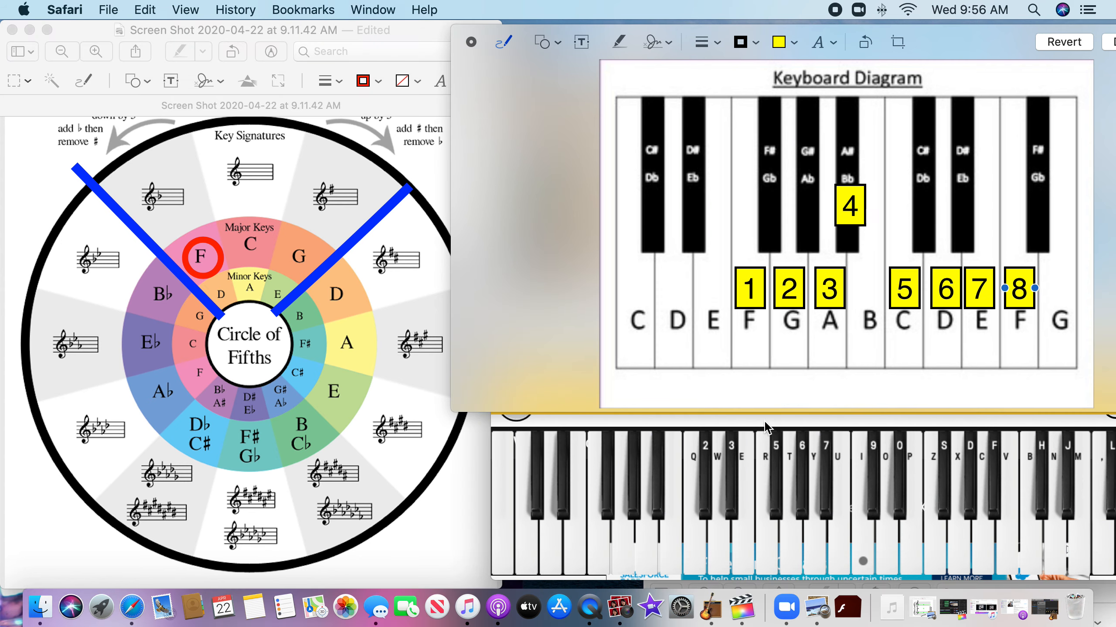
mouse_move(790, 548)
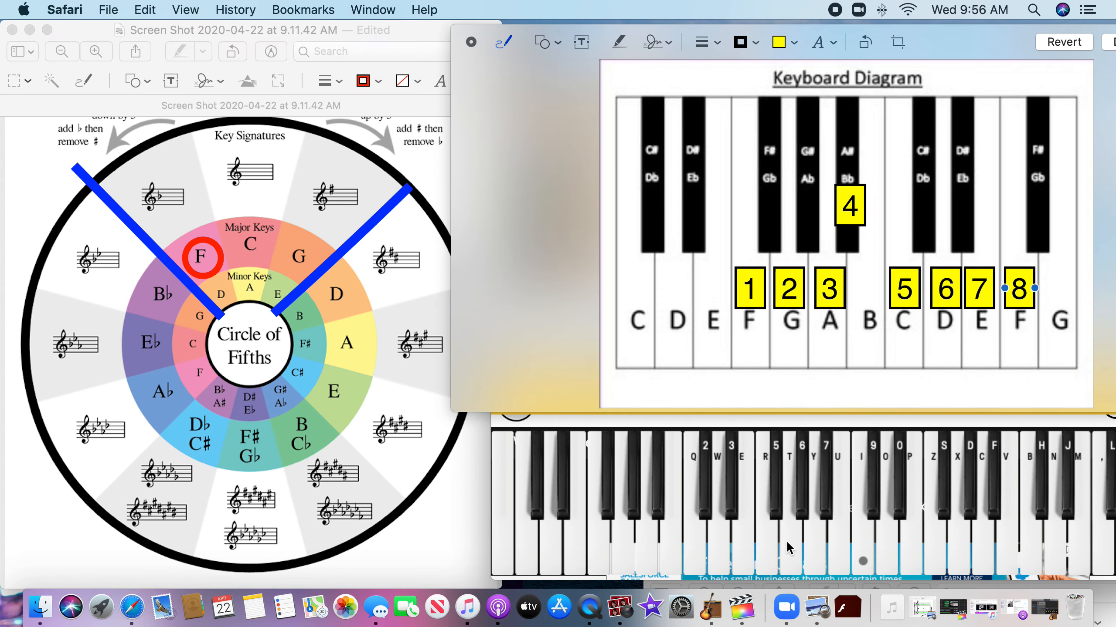
click(862, 512)
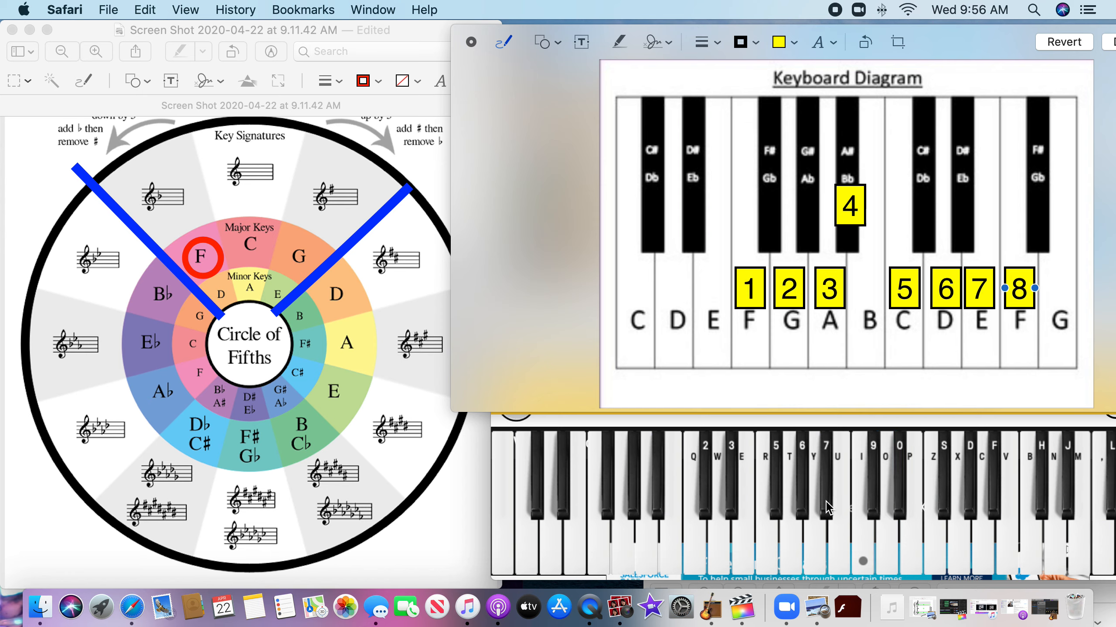
mouse_move(775, 544)
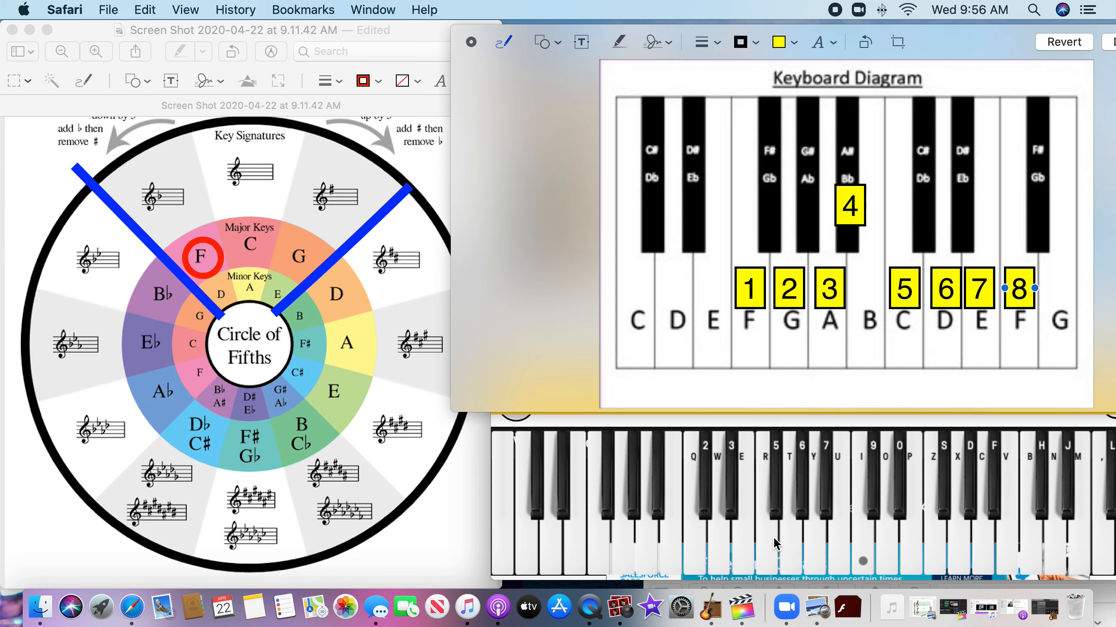
mouse_move(623, 569)
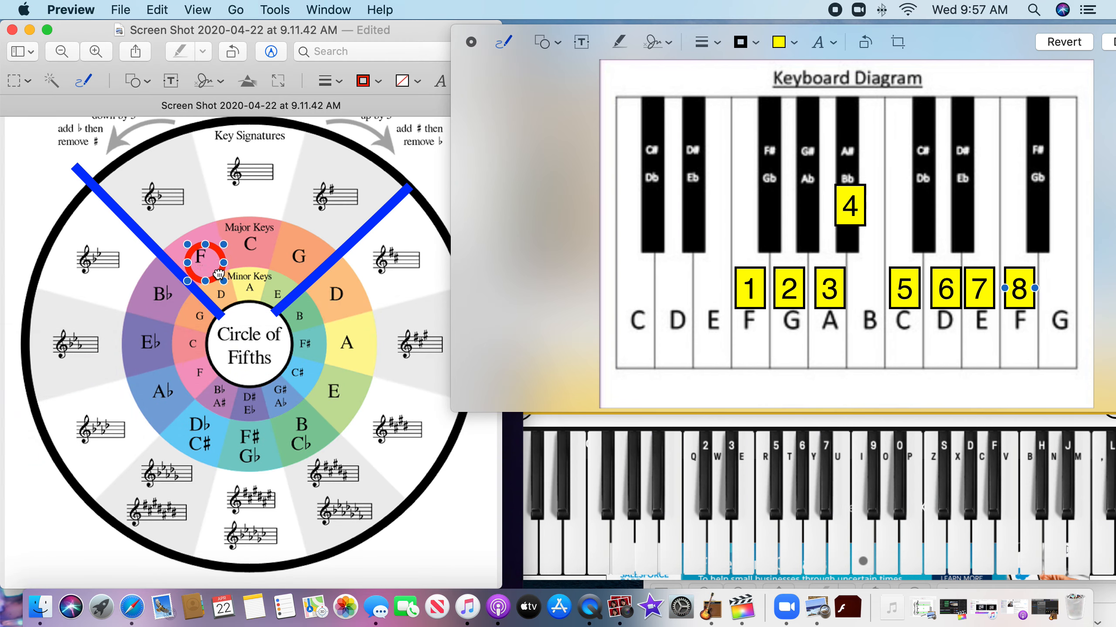
Step: Drag the red circle from F onto D minor and box 4 onto G
drag(203, 260, 220, 295)
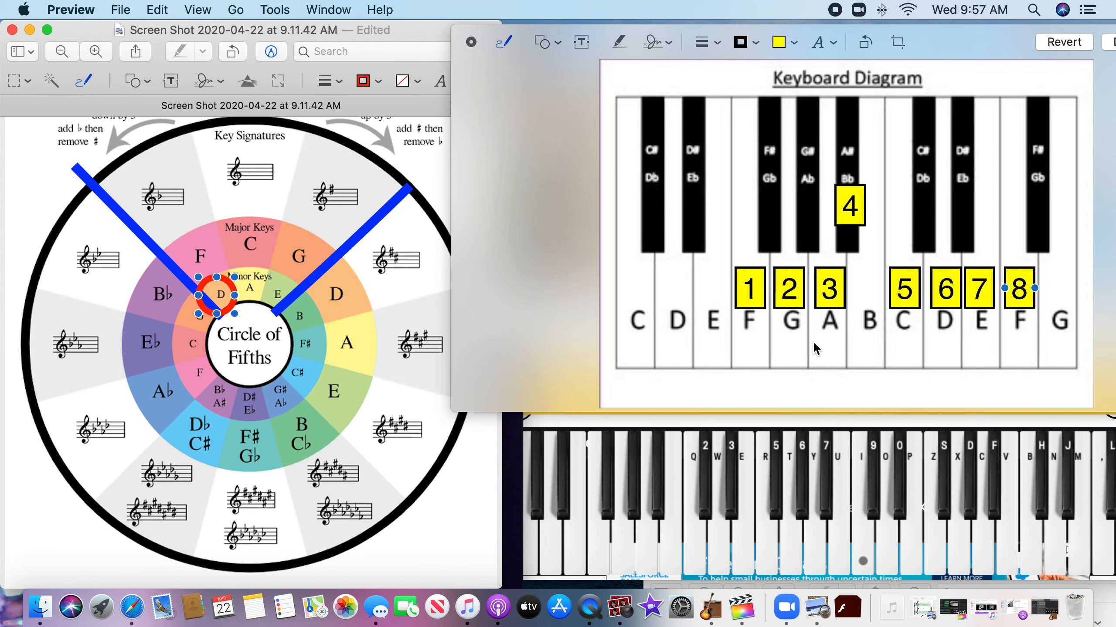
mouse_move(715, 578)
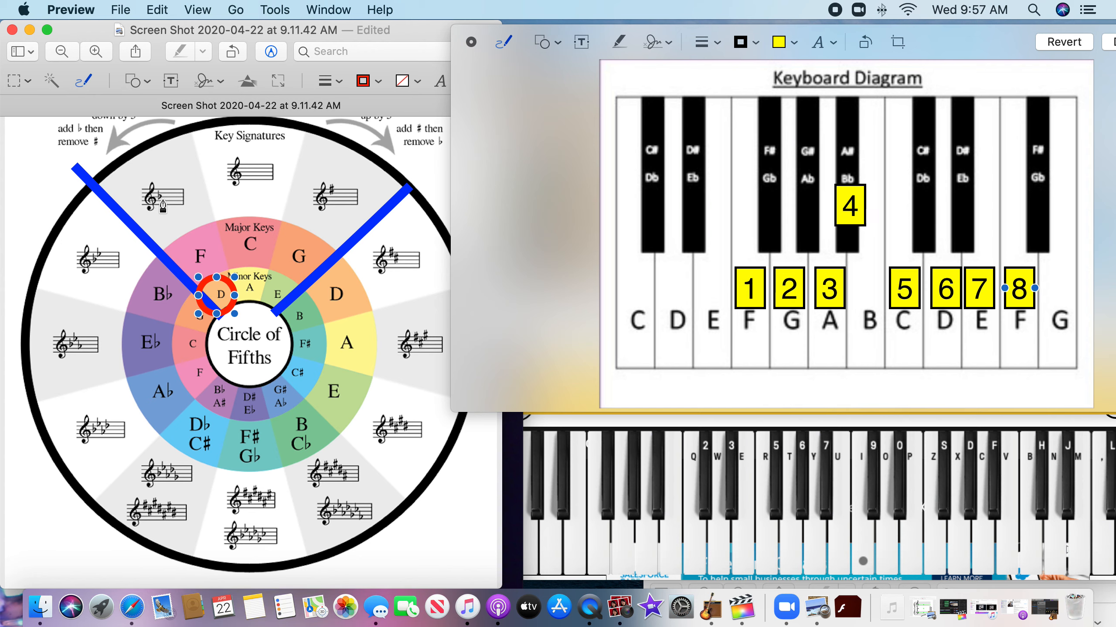
mouse_move(755, 358)
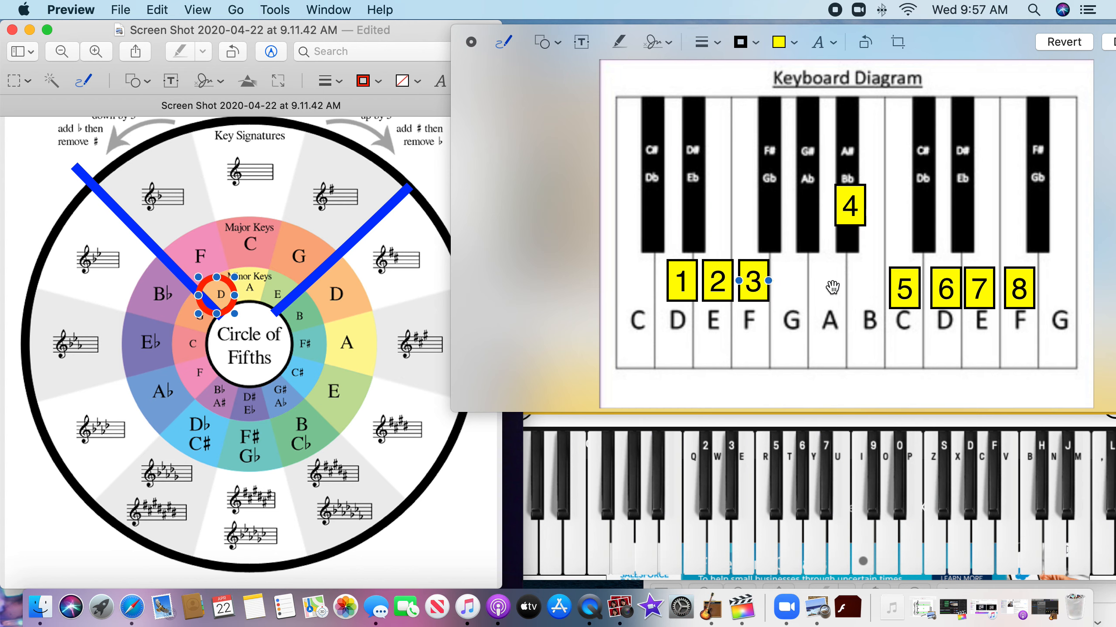
drag(849, 206, 789, 277)
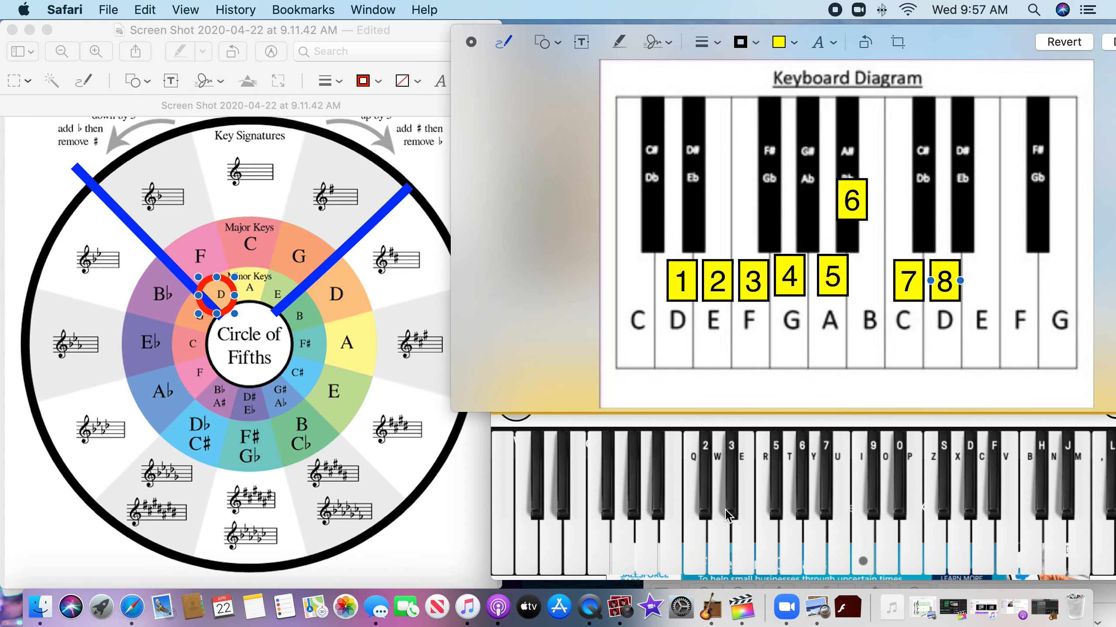
click(719, 498)
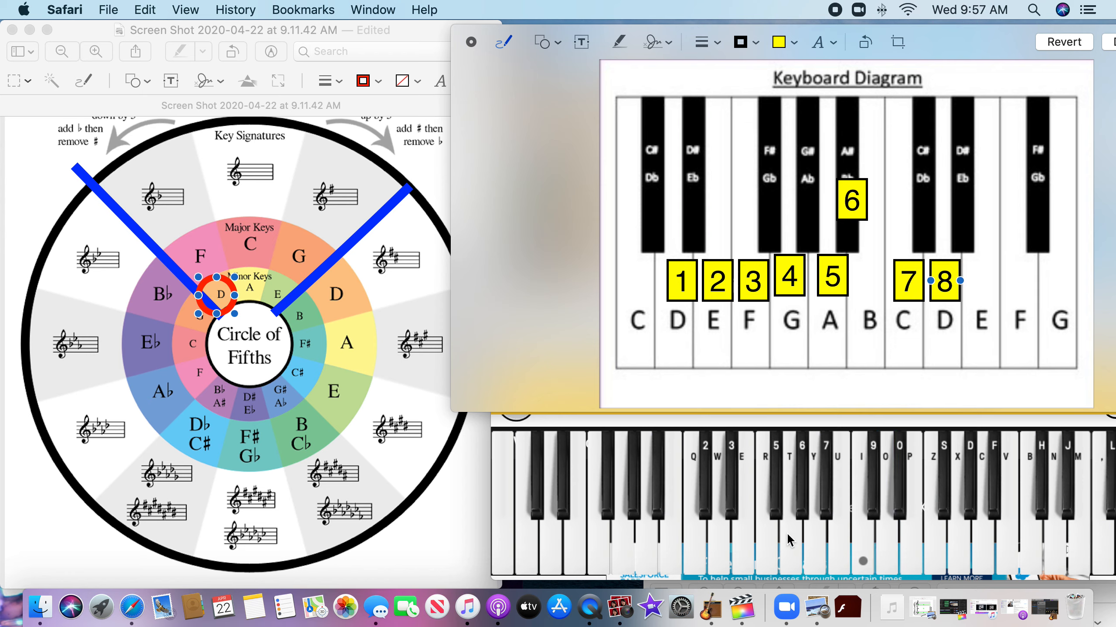
click(718, 498)
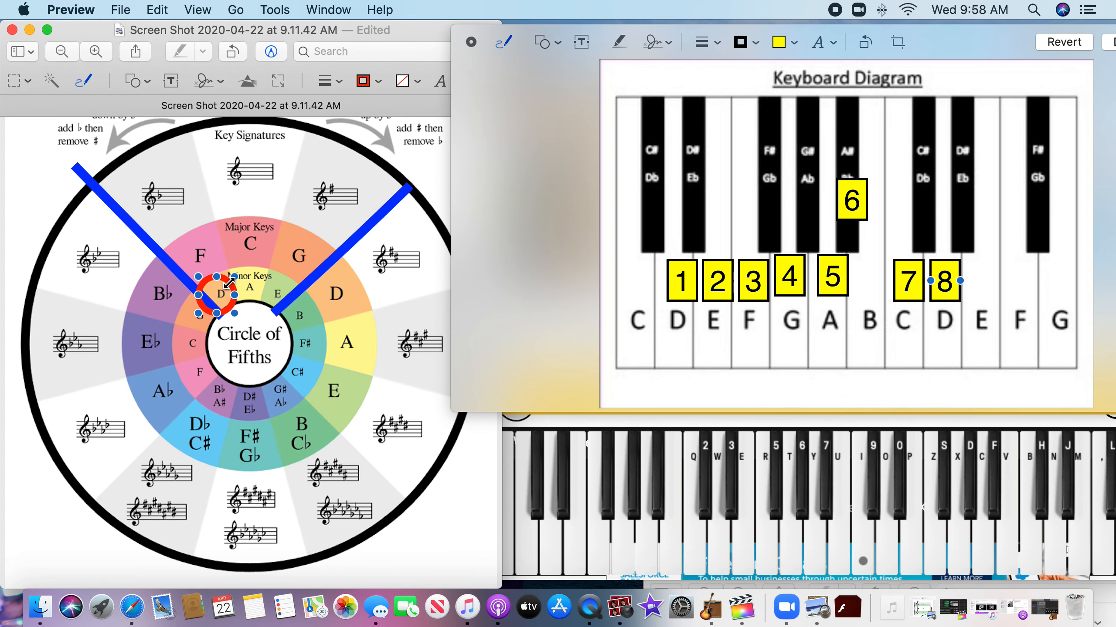
Step: Drag the red circle onto G major and box 6 onto E
drag(210, 295, 299, 256)
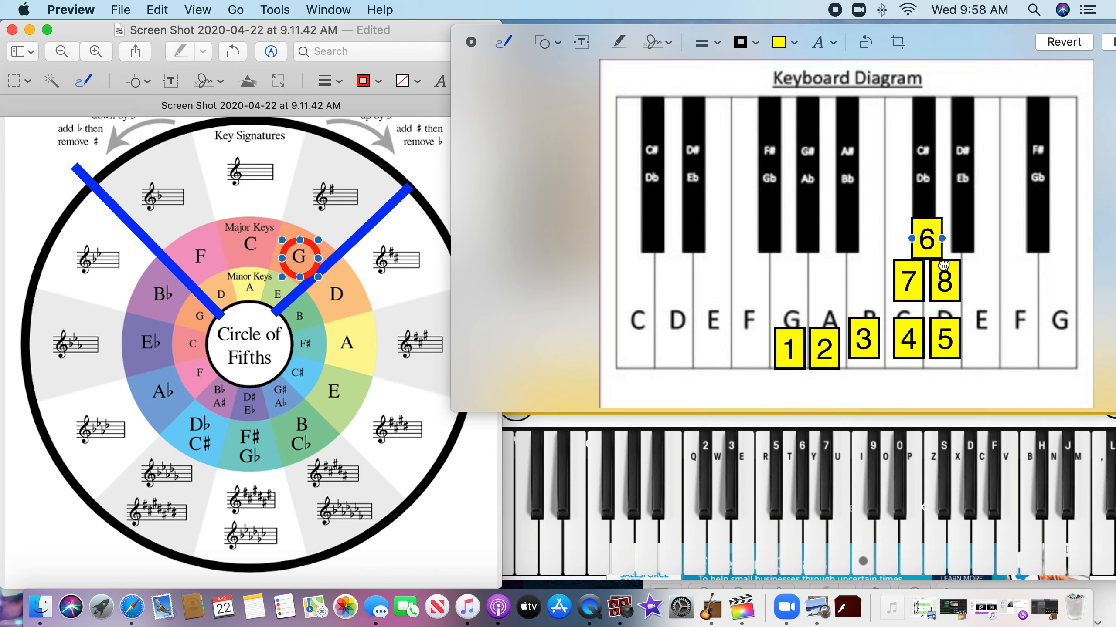
drag(924, 240, 981, 338)
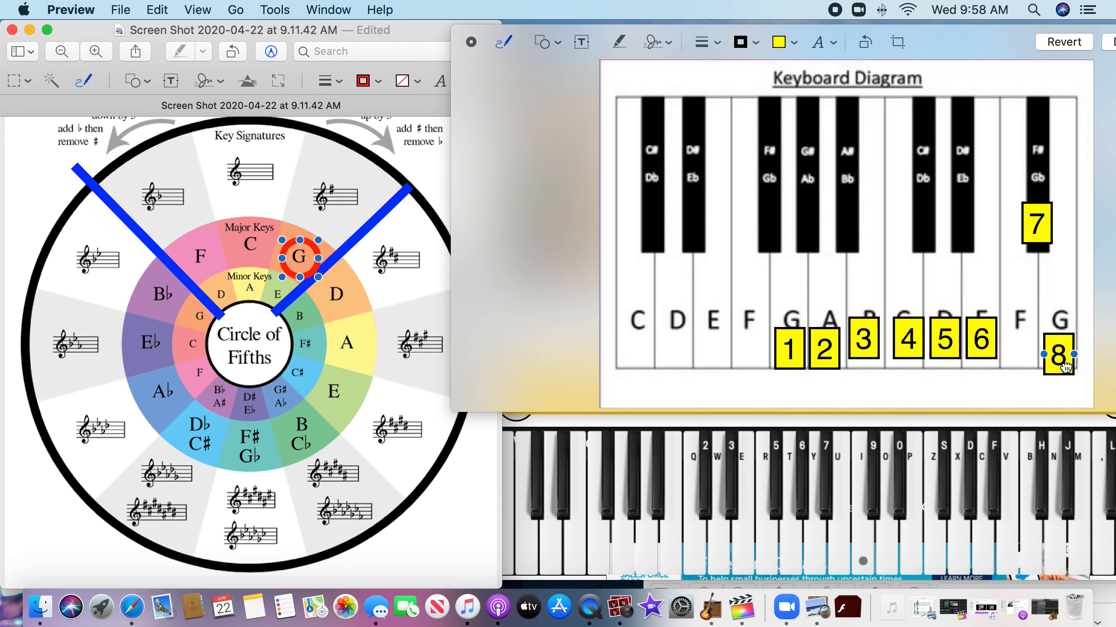
mouse_move(940, 392)
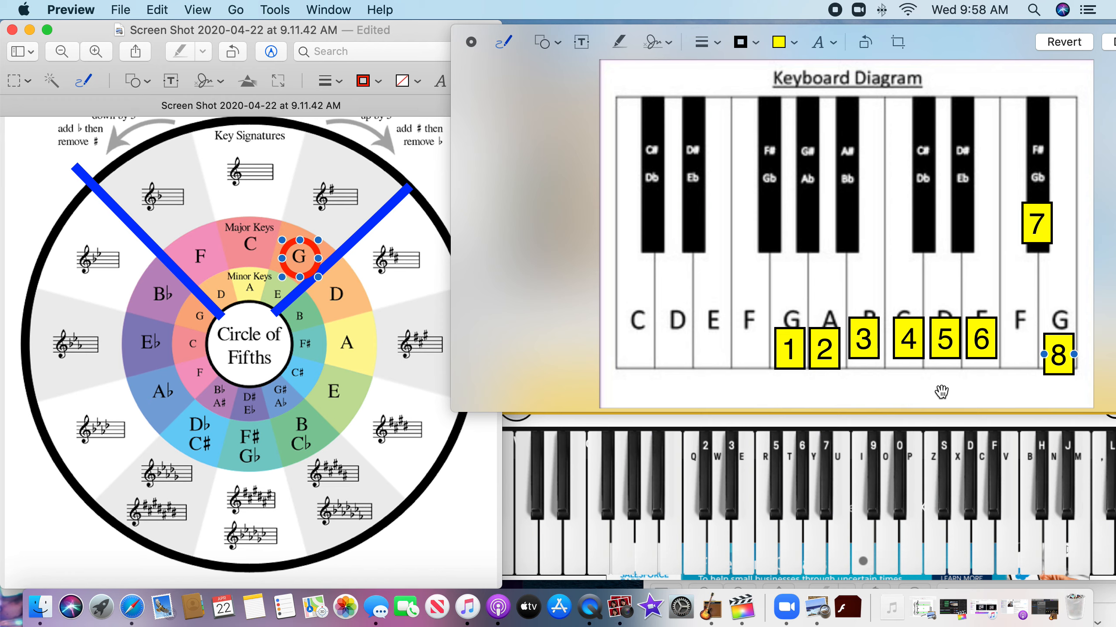
mouse_move(661, 413)
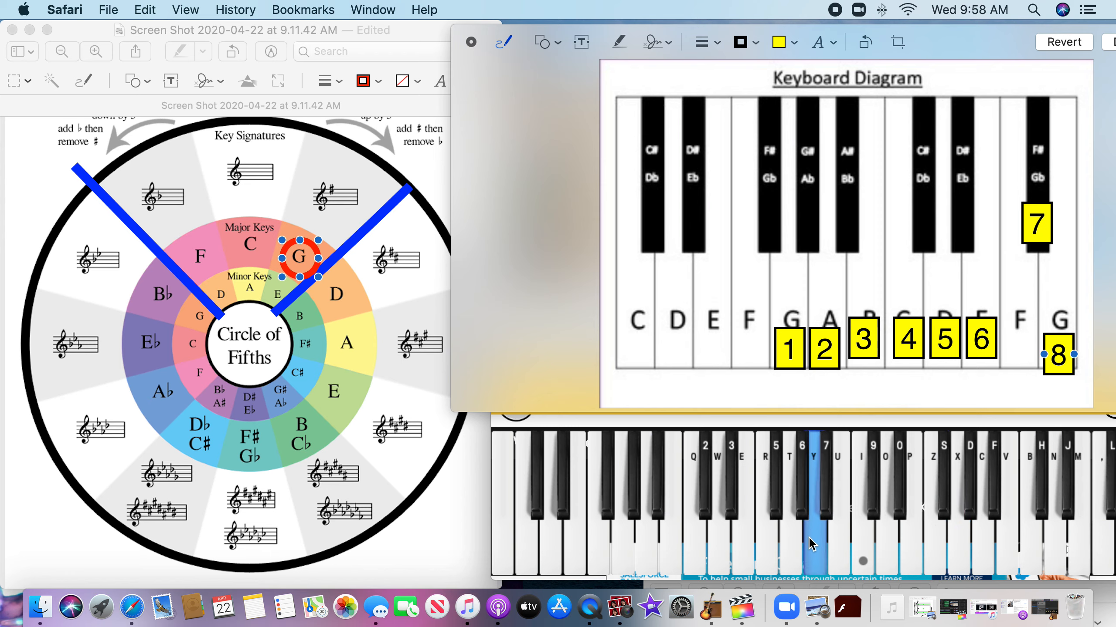
click(811, 513)
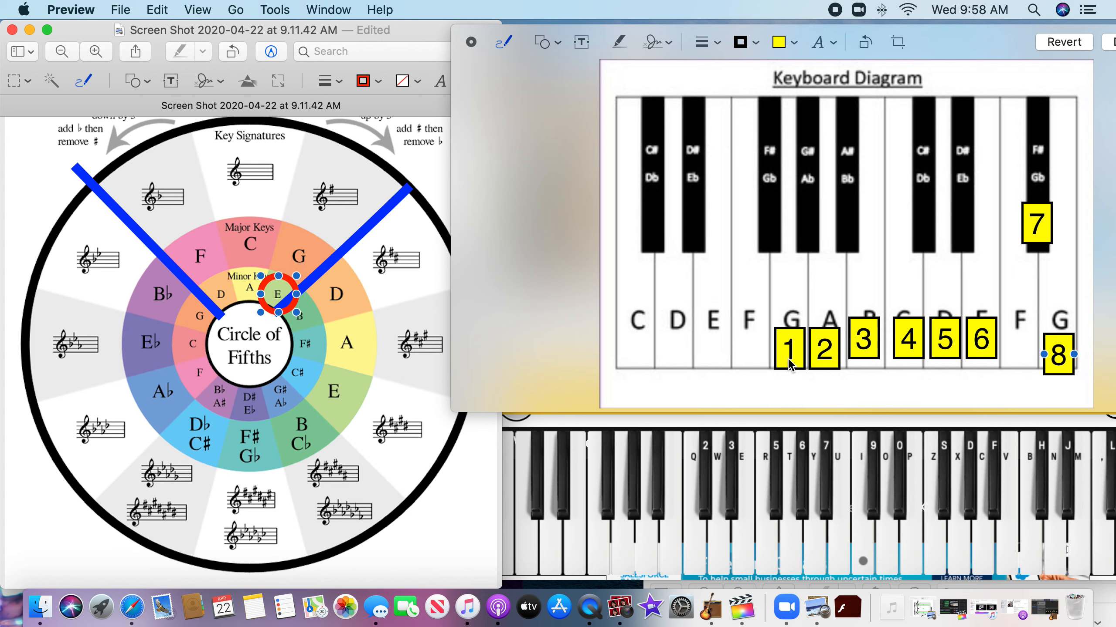
Step: Drag box 1 onto the E key for the E minor scale
drag(788, 348, 710, 285)
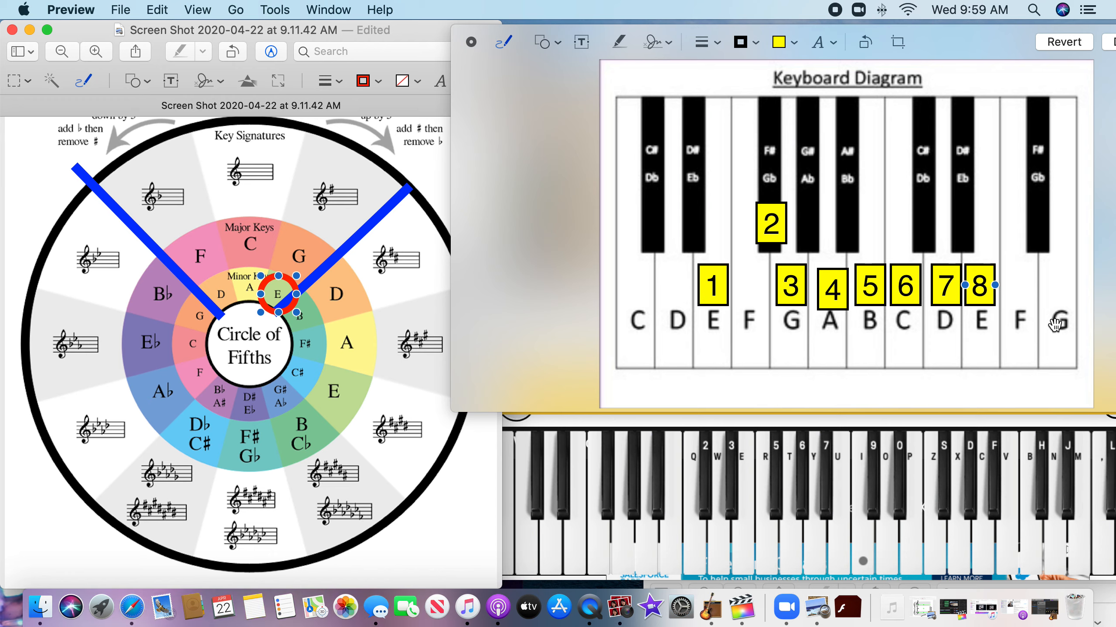
mouse_move(765, 545)
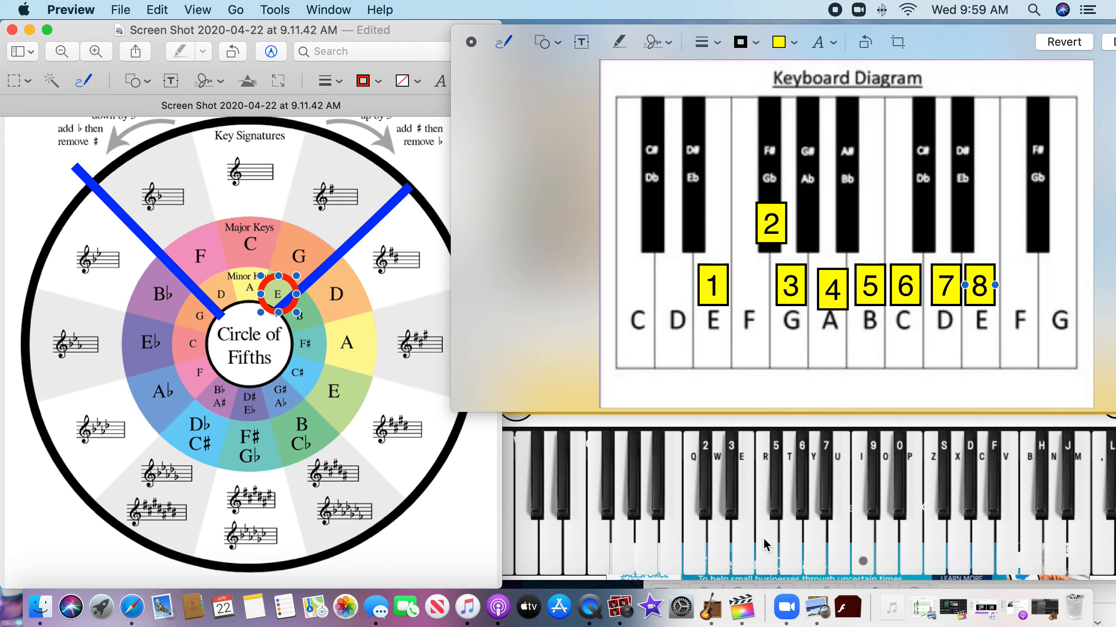
click(742, 512)
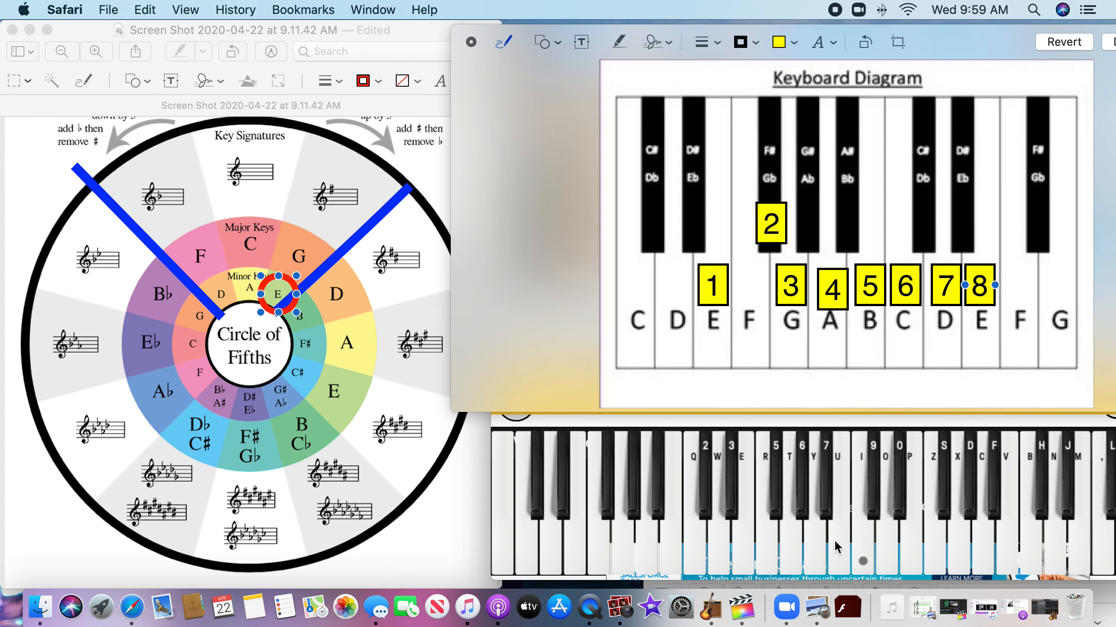
click(908, 498)
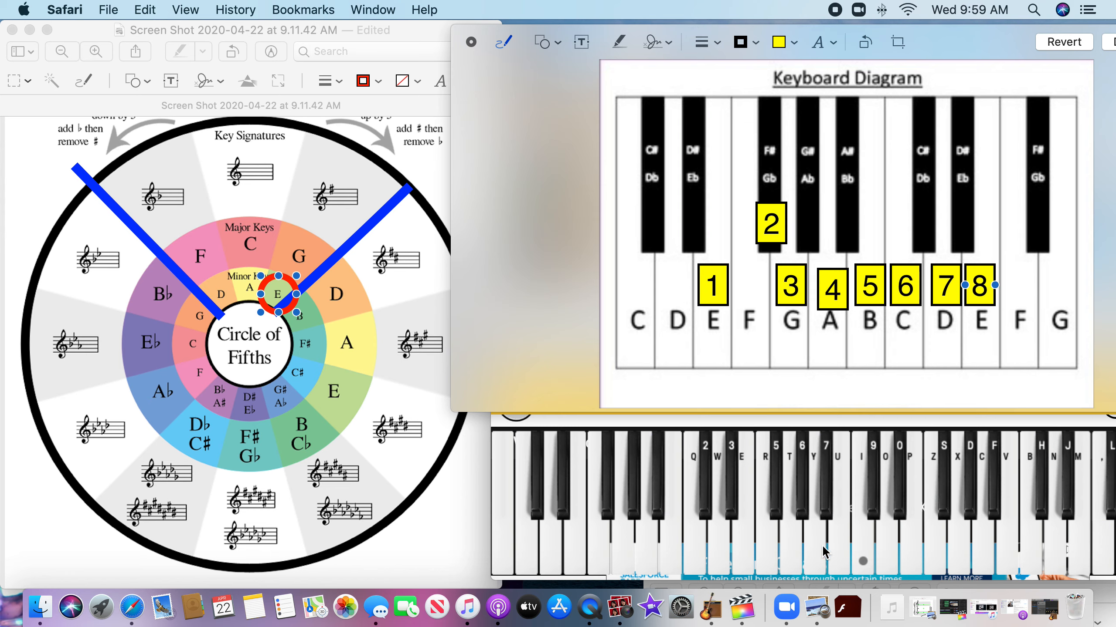
click(742, 498)
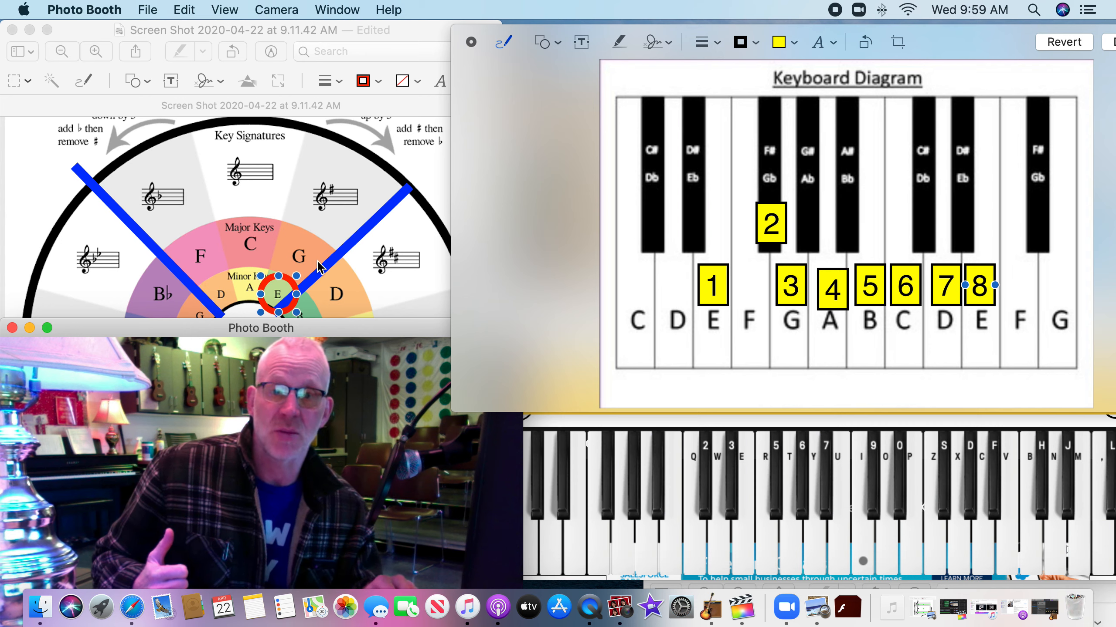
mouse_move(358, 194)
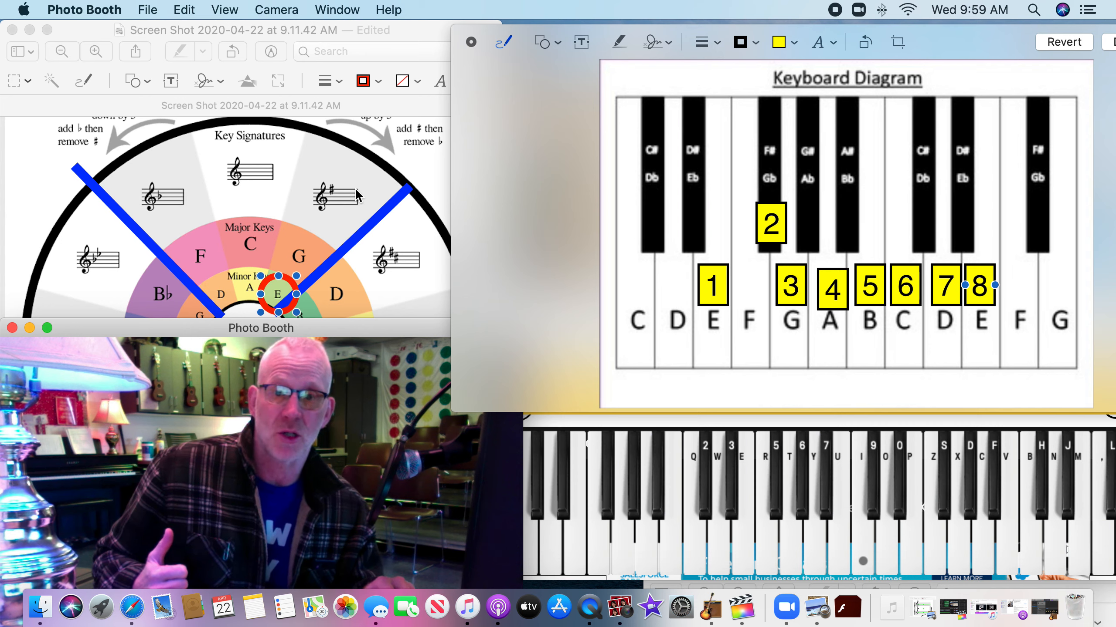